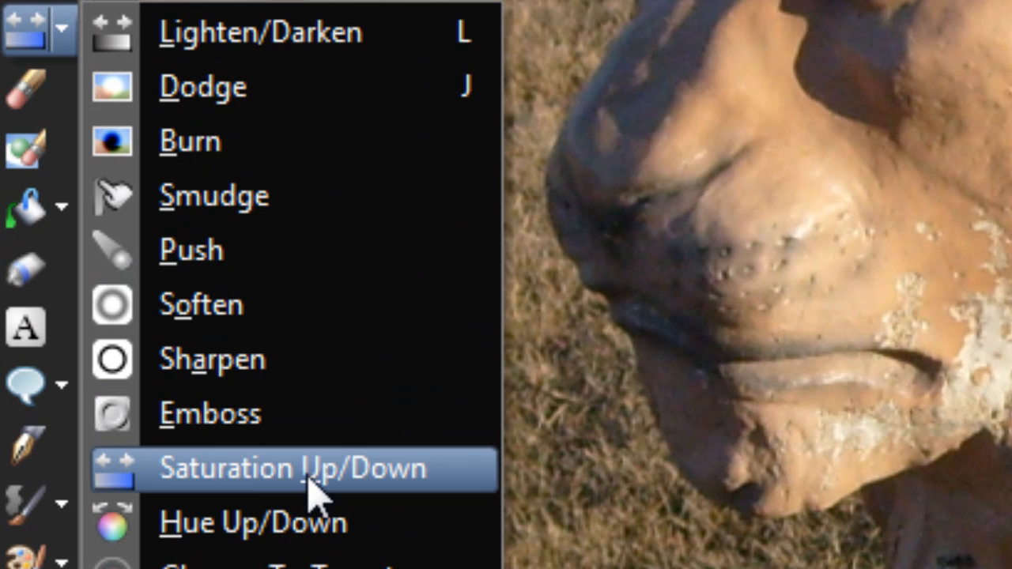
mouse_move(332, 510)
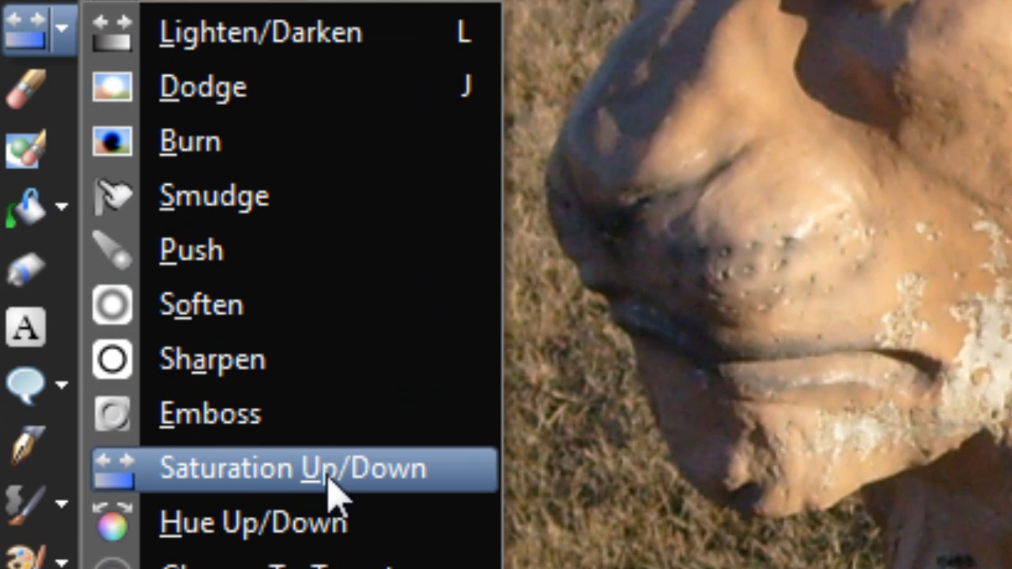
mouse_move(344, 506)
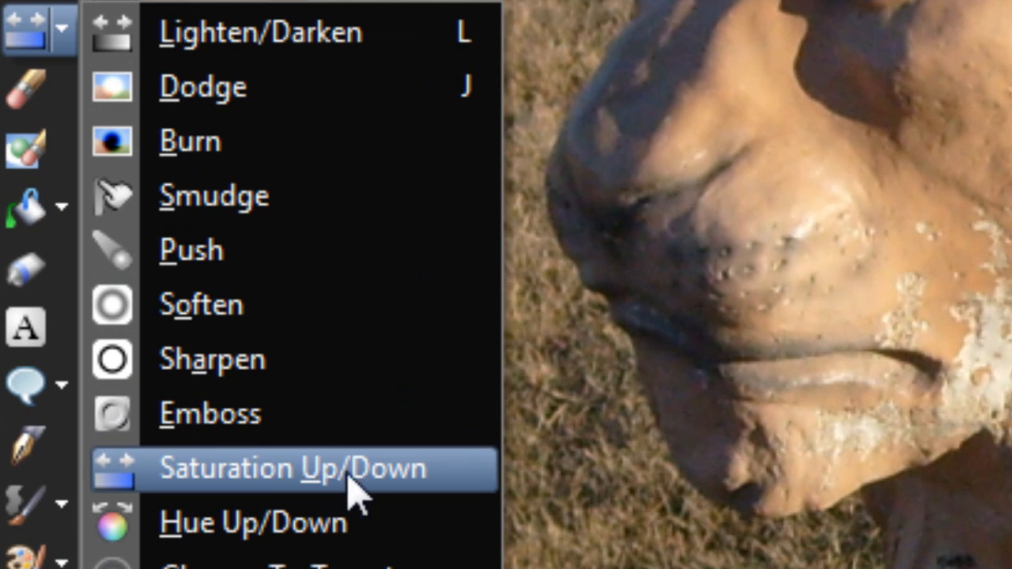
Choose the Saturation Up/Down brush from the retouch tool flyout.
click(299, 468)
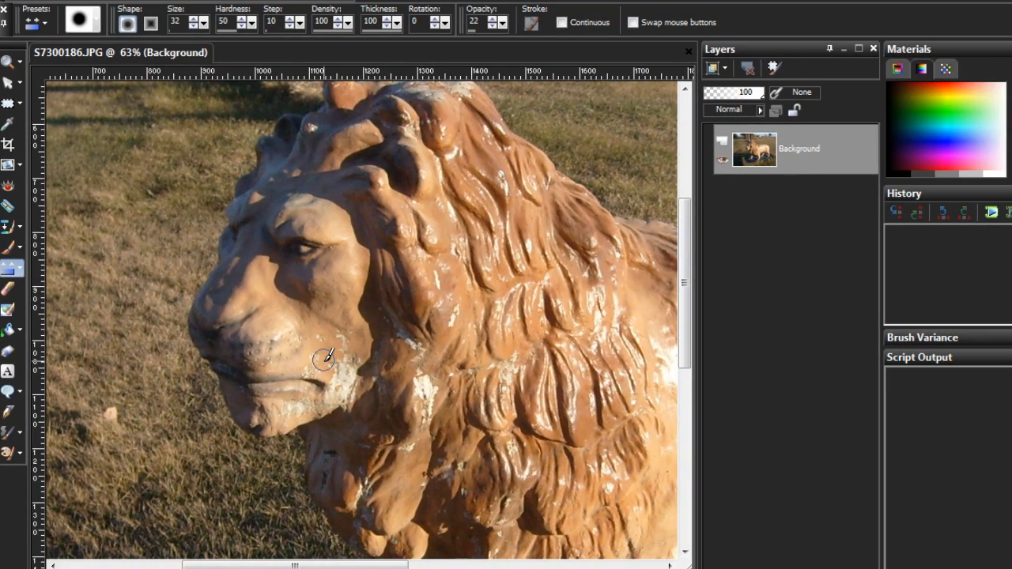
mouse_move(273, 314)
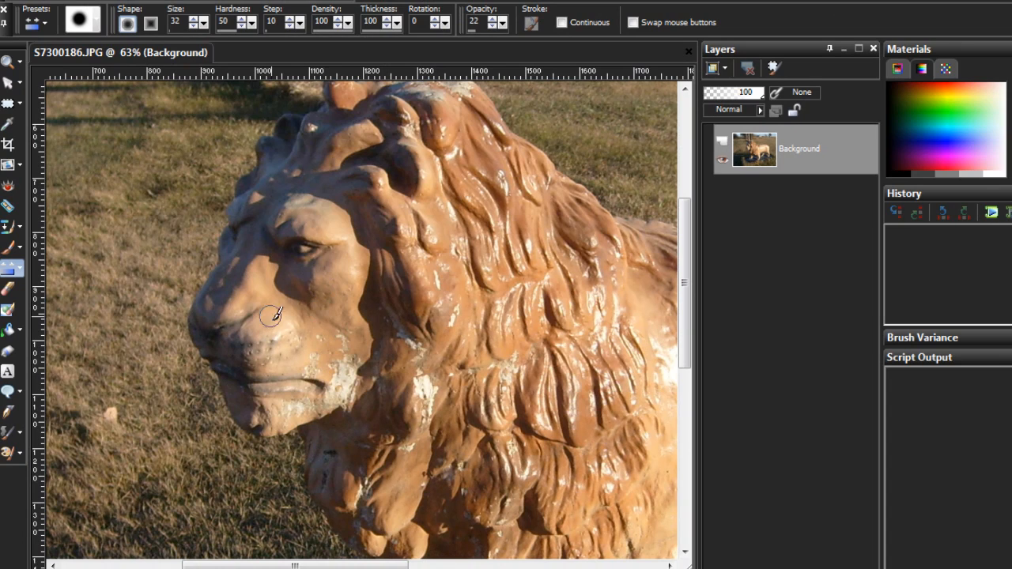
mouse_move(485, 16)
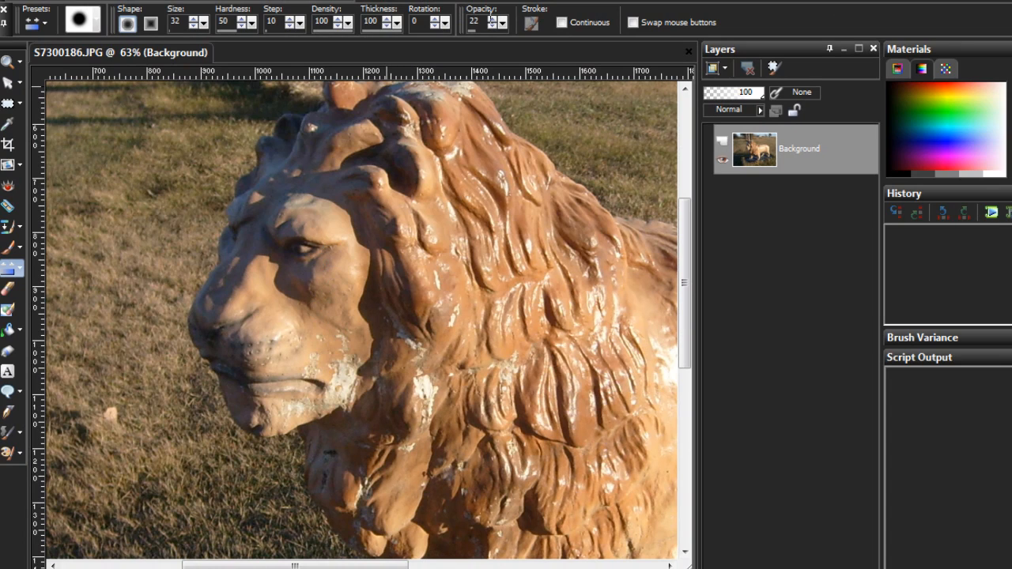
At opacity 100, oversaturate the lion's brow, eye, nose, muzzle, chin and jaw.
click(504, 22)
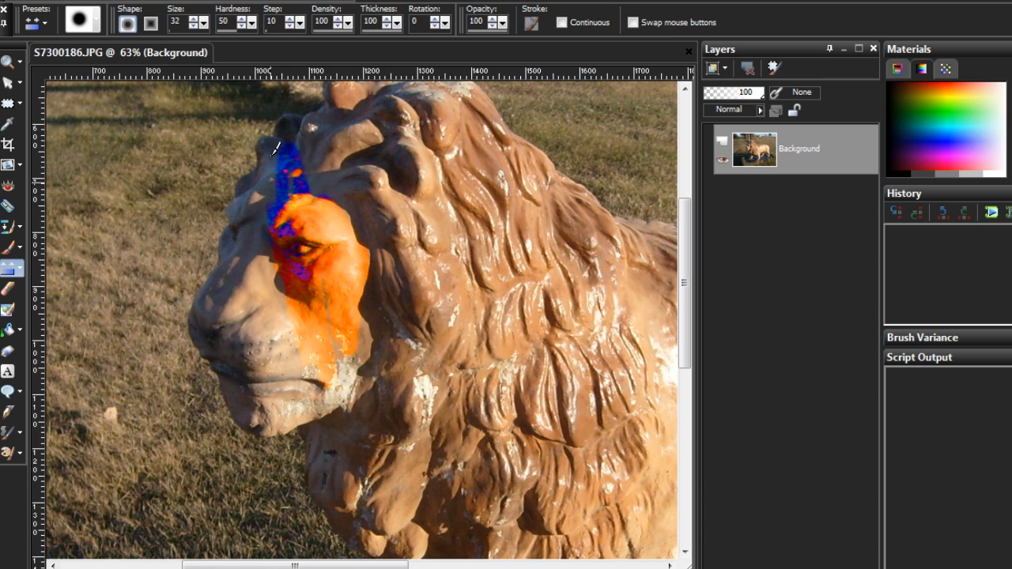
drag(273, 158, 235, 241)
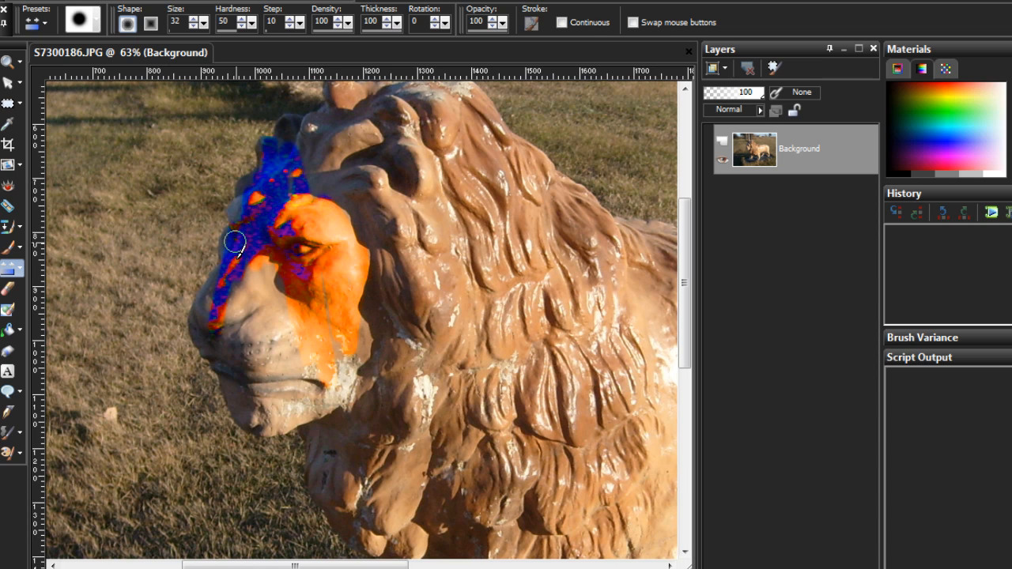
drag(237, 241, 233, 339)
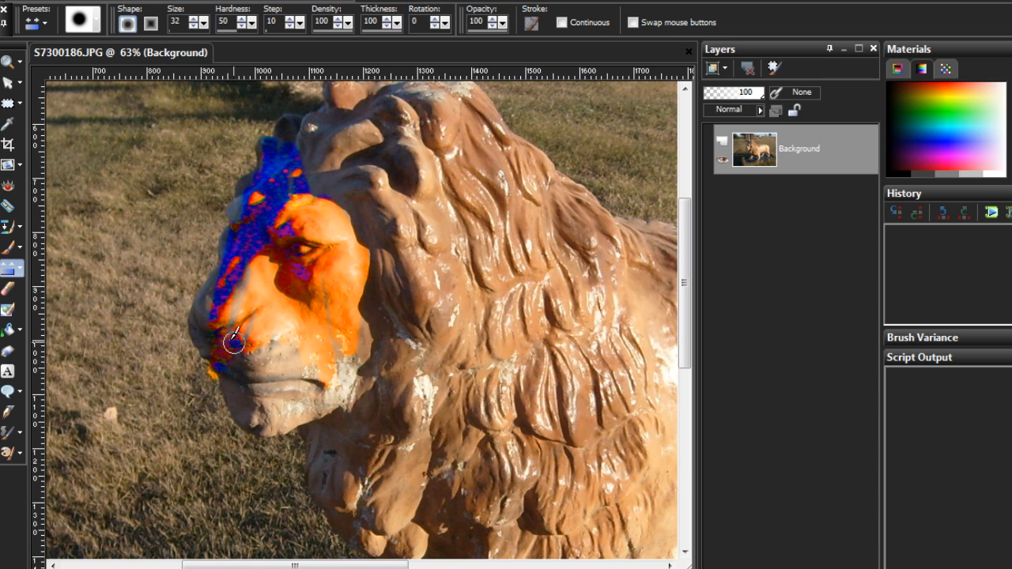
drag(233, 340, 253, 411)
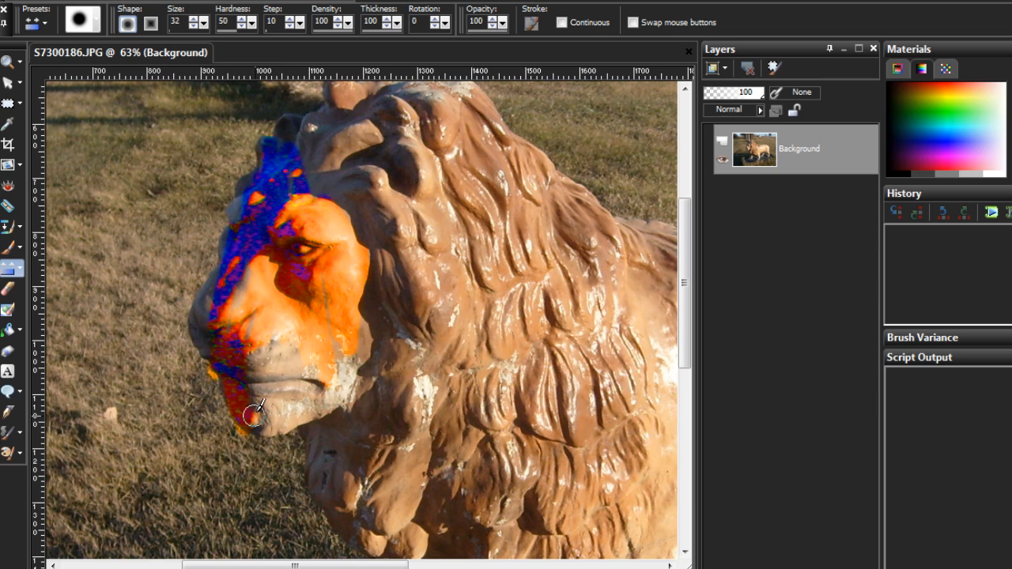
drag(253, 415, 260, 395)
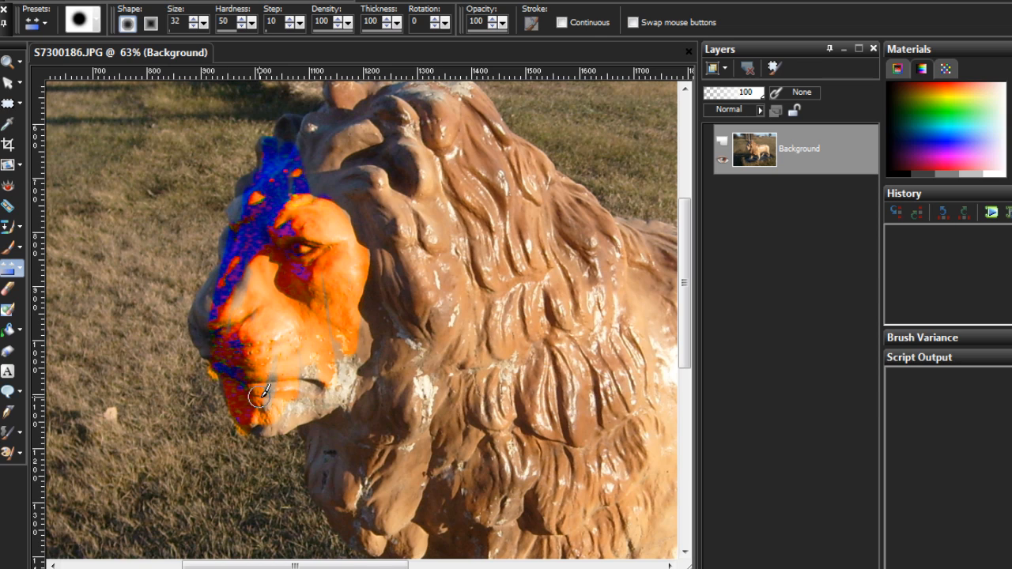
drag(256, 395, 313, 387)
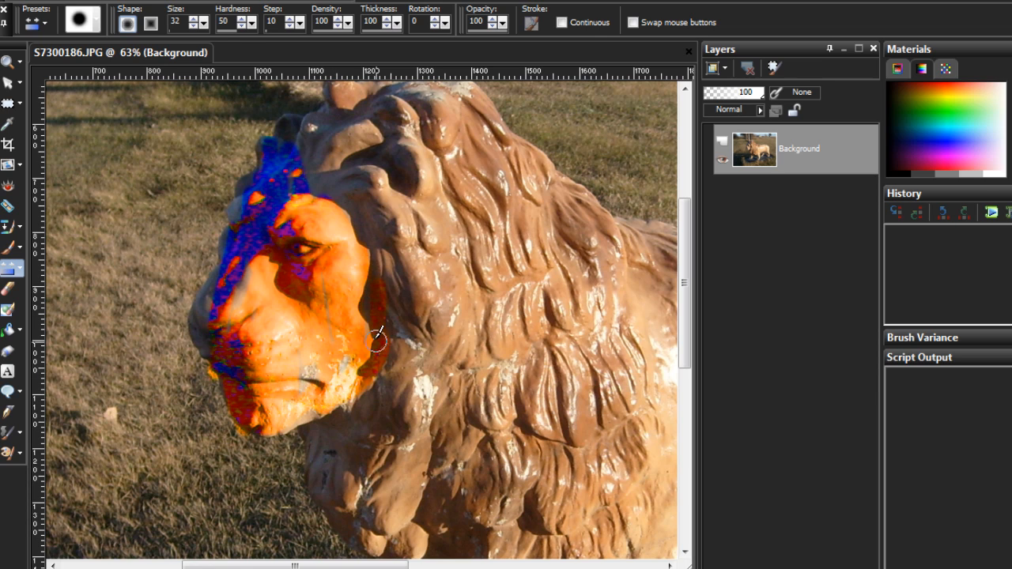
Oversaturate the mane edge beside and behind the lion's cheek.
drag(376, 336, 403, 356)
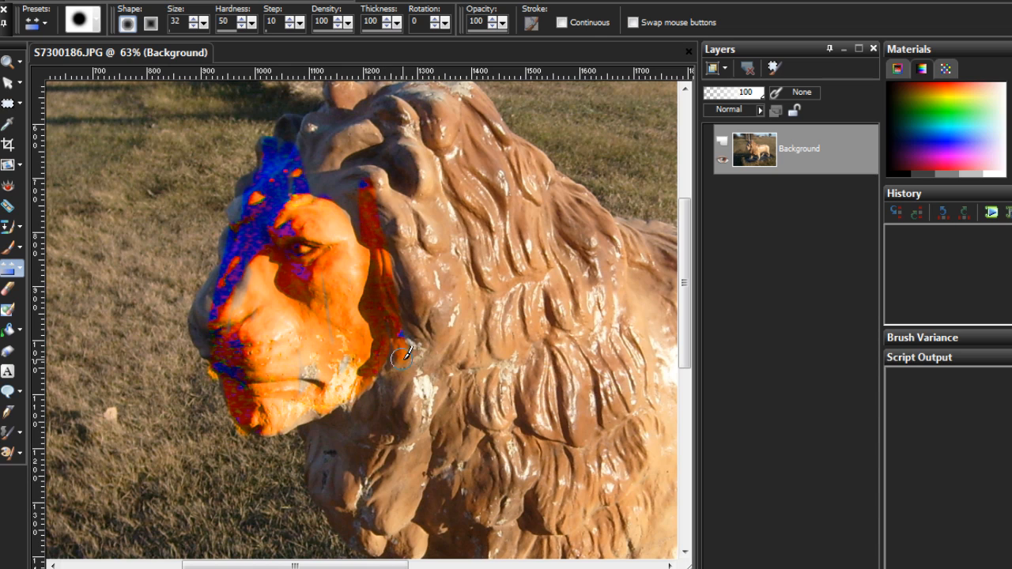
drag(403, 356, 403, 241)
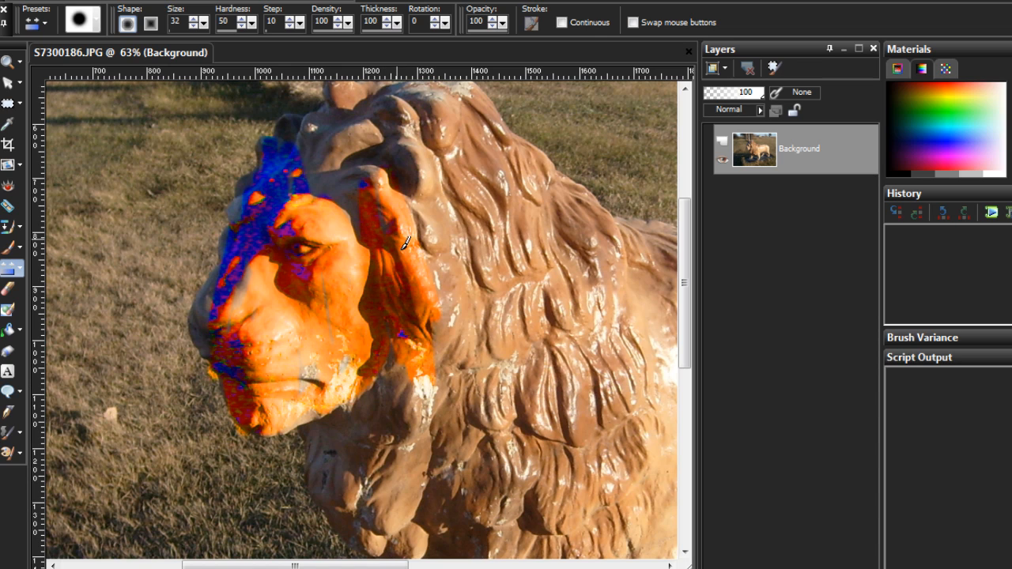
drag(403, 241, 383, 202)
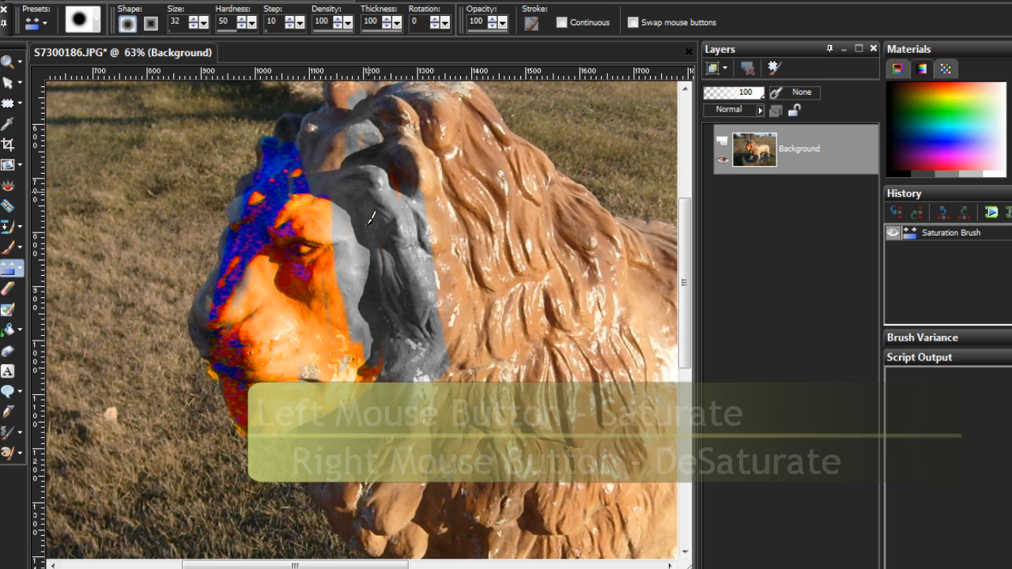
Desaturate the mane, cheek, eye, muzzle and grass to grey, then lower opacity to 55.
drag(387, 221, 288, 213)
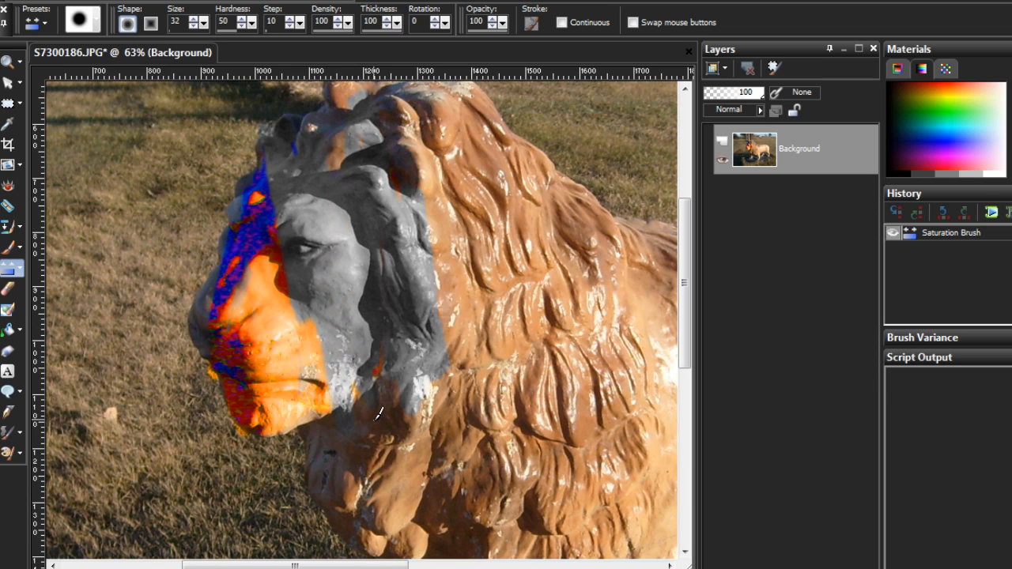
drag(372, 411, 277, 284)
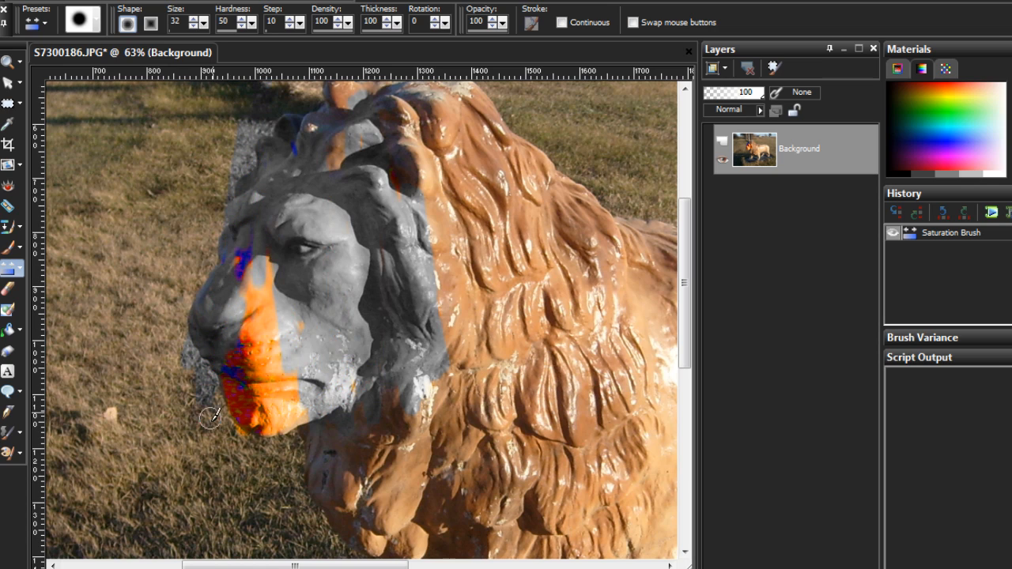
drag(209, 417, 293, 451)
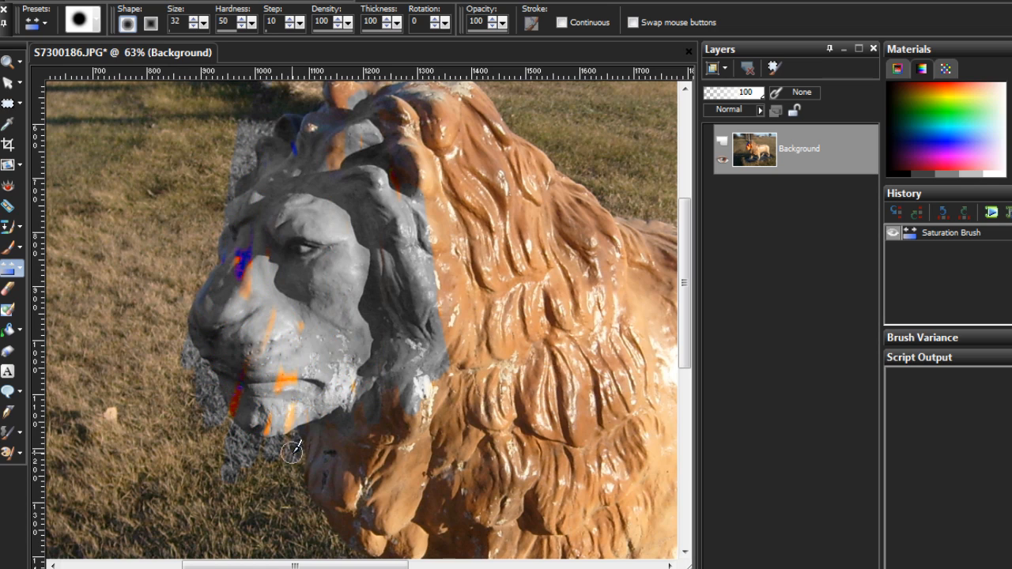
click(499, 27)
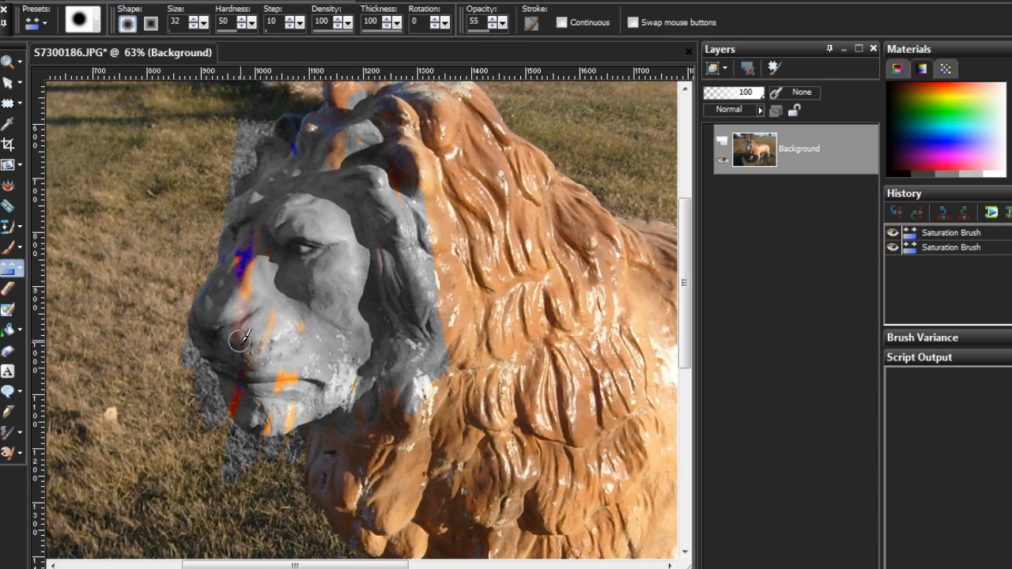
Resaturate the grey cheek and face slightly at 55 opacity.
drag(241, 339, 310, 365)
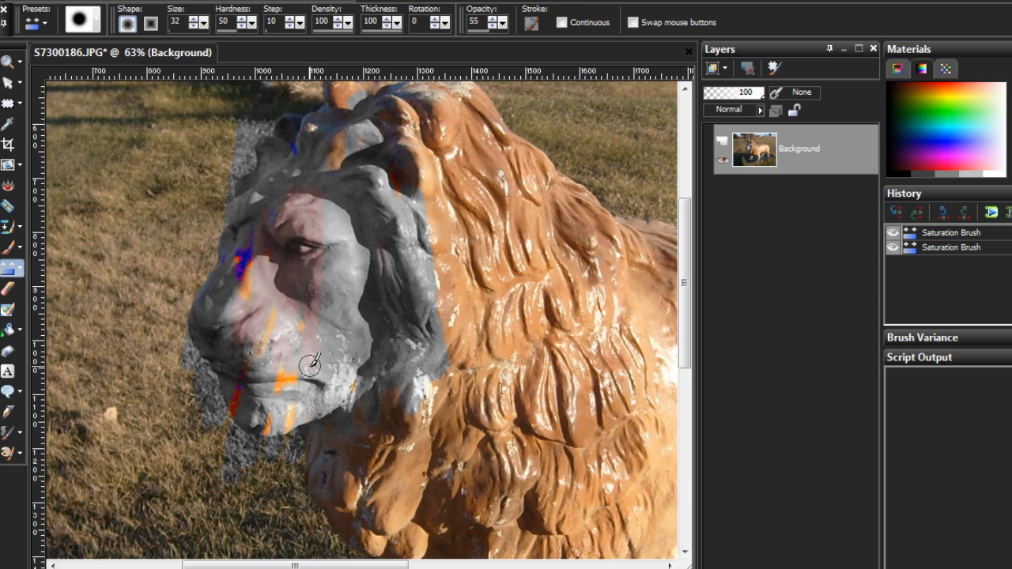
drag(311, 365, 372, 130)
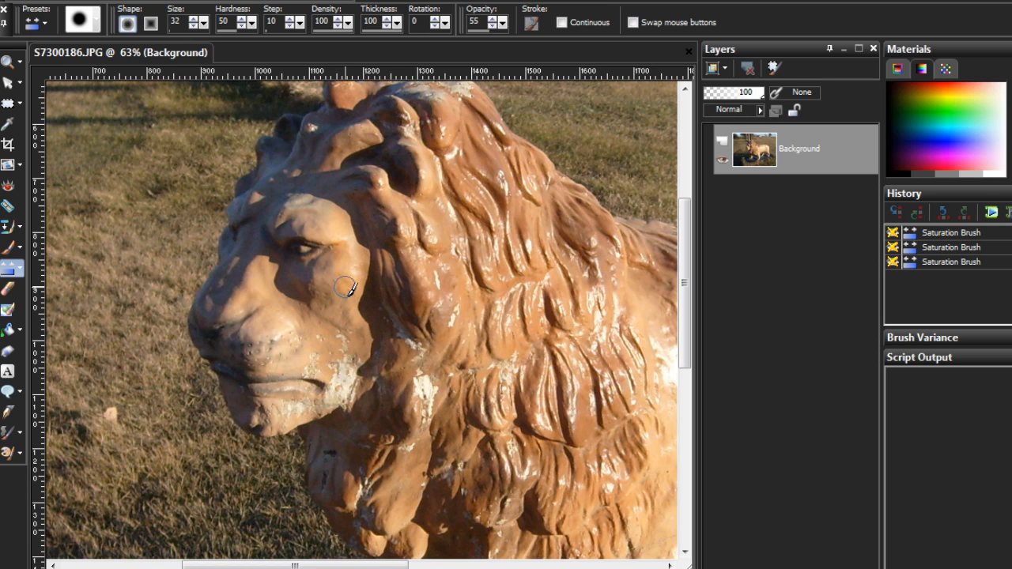
Brush a small orange streak beside the eye, then revert to the original photo in History.
drag(348, 288, 305, 212)
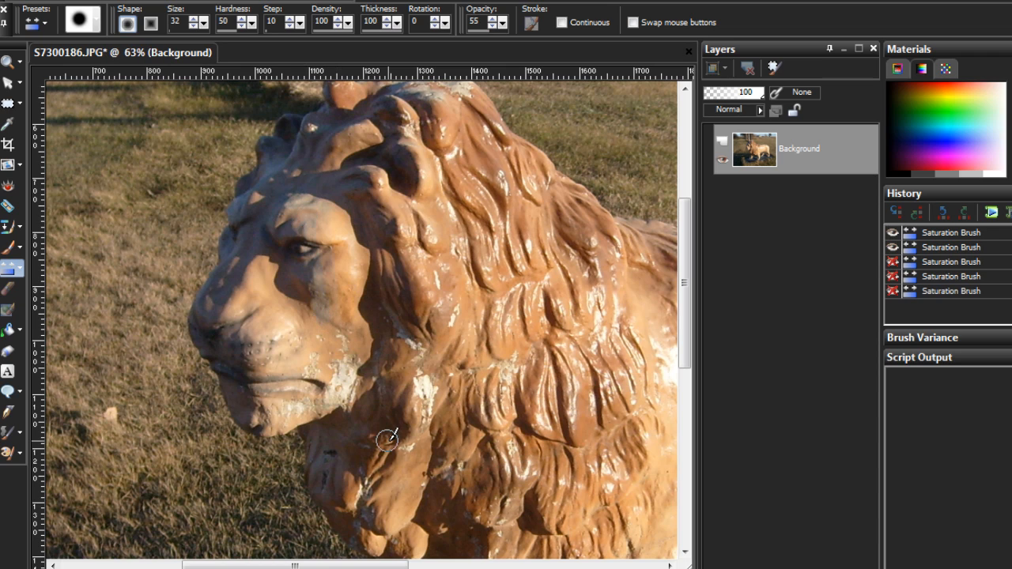
mouse_move(320, 241)
text(100)
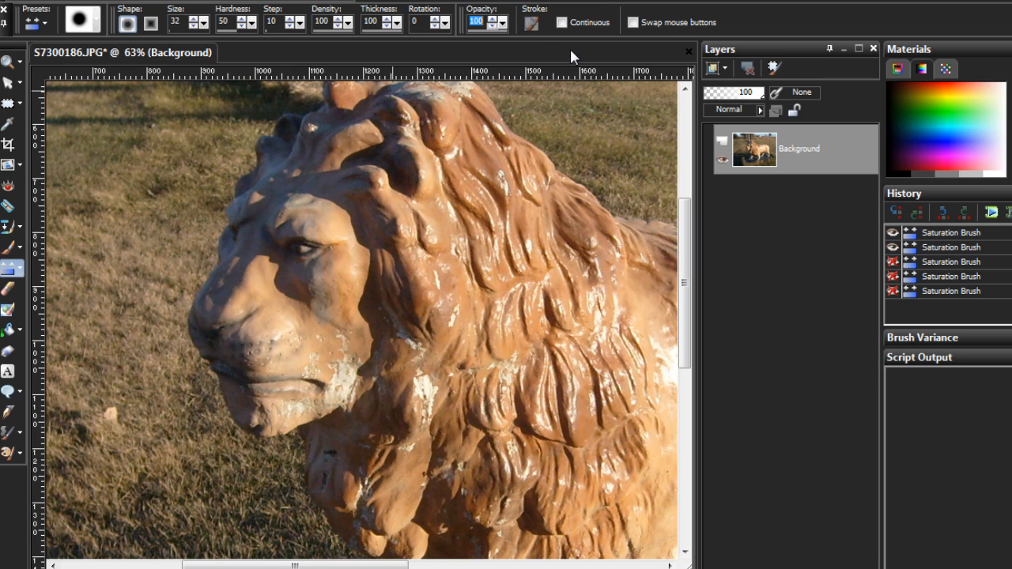
drag(332, 237, 341, 297)
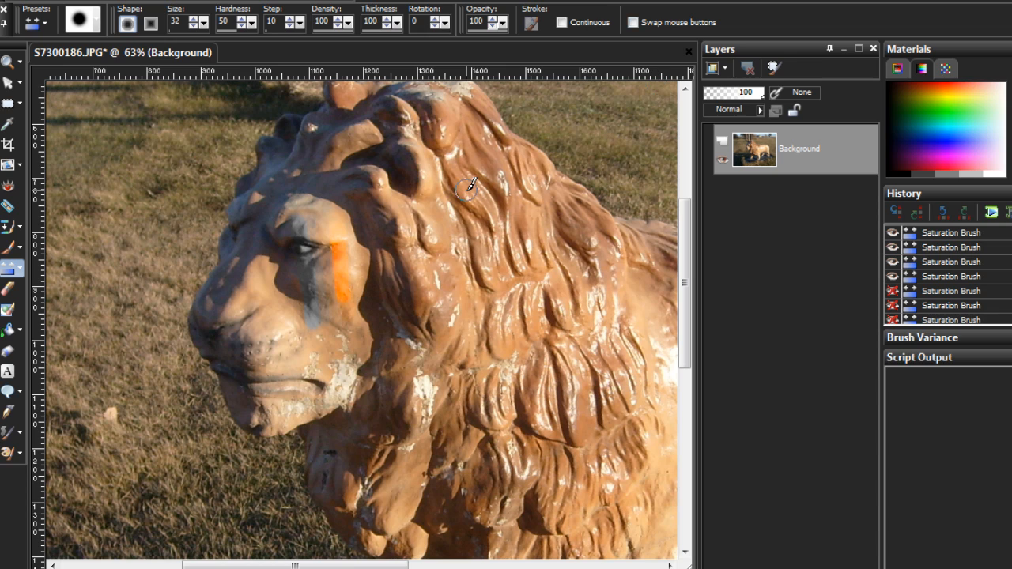
click(467, 194)
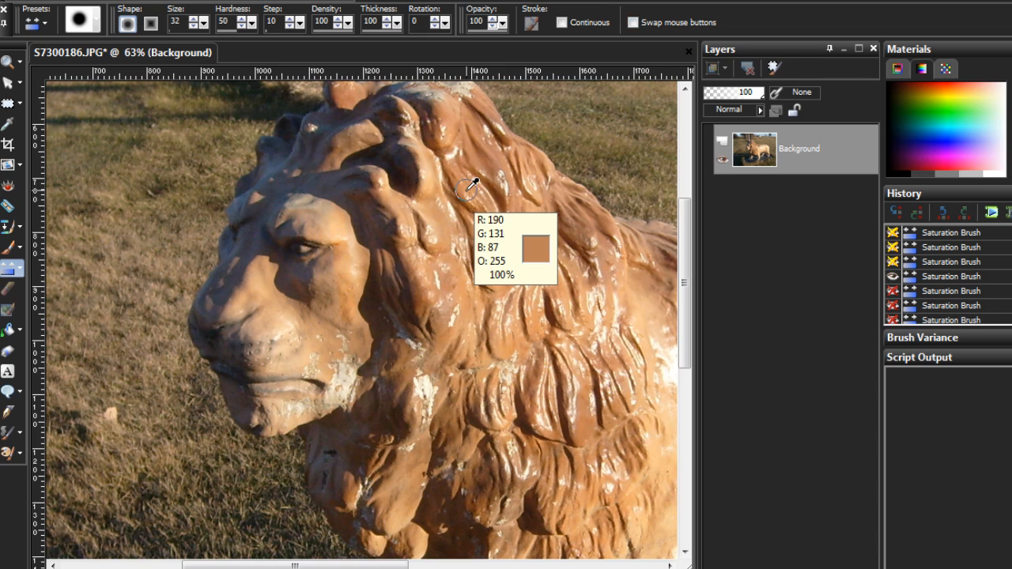